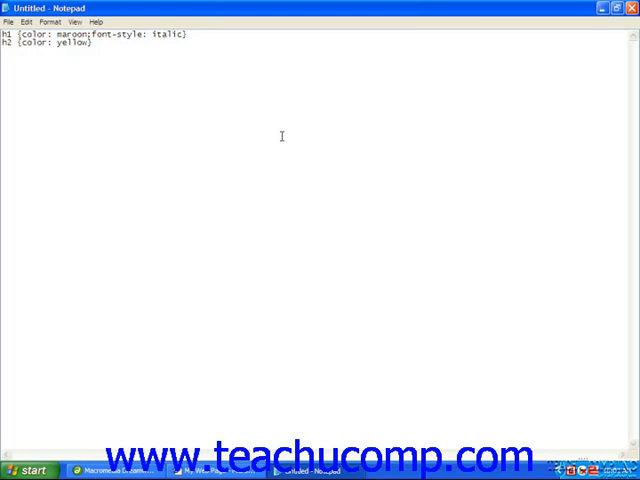
- Close the h1 (maroon italic) and h2 (yellow) CSS rules with closing braces
text(})
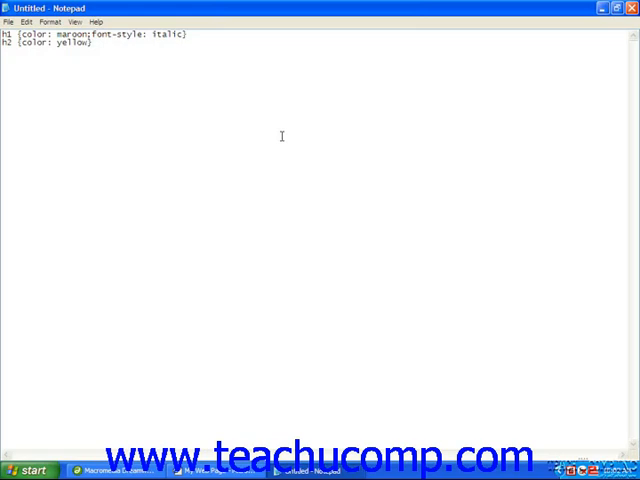
text(})
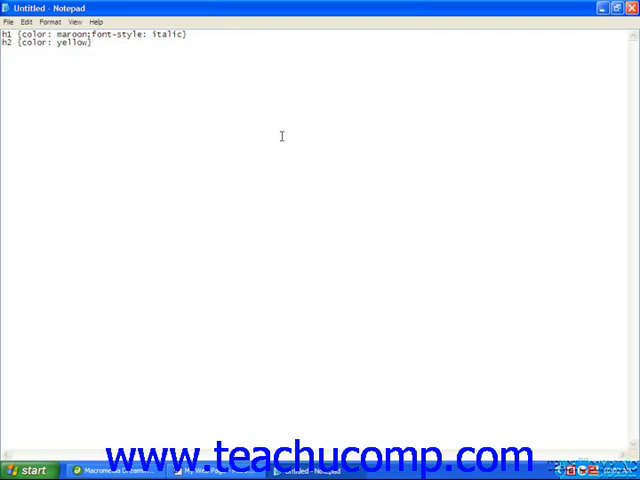
mouse_move(264, 168)
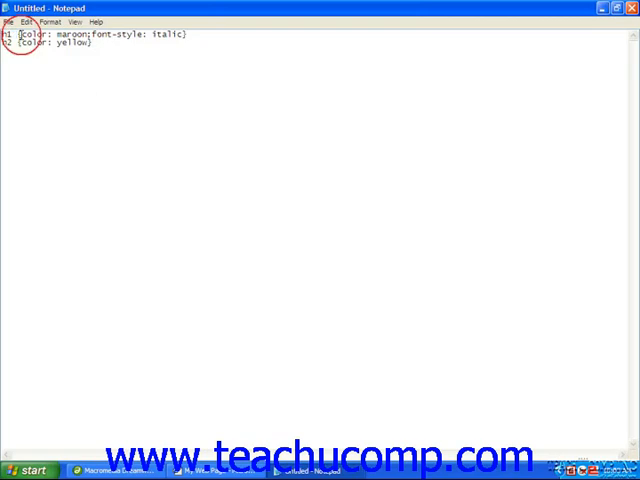
drag(22, 32, 184, 32)
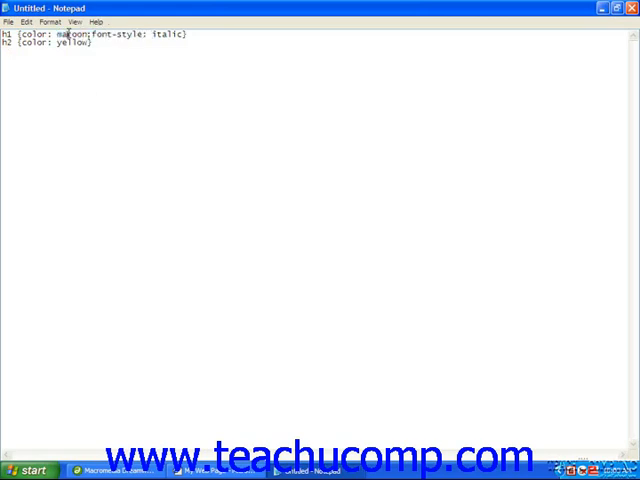
double_click(72, 34)
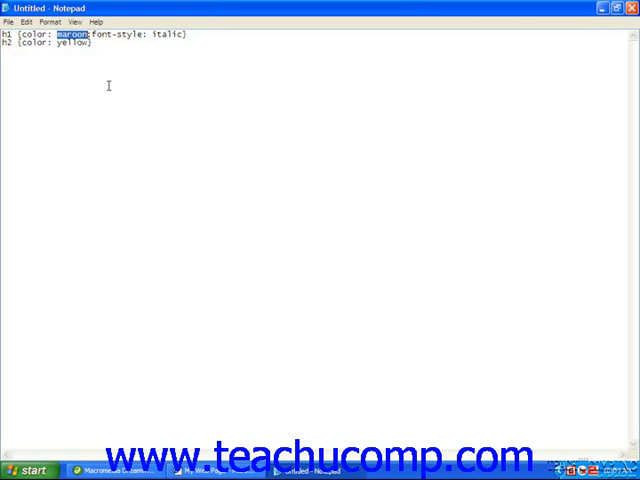
click(90, 34)
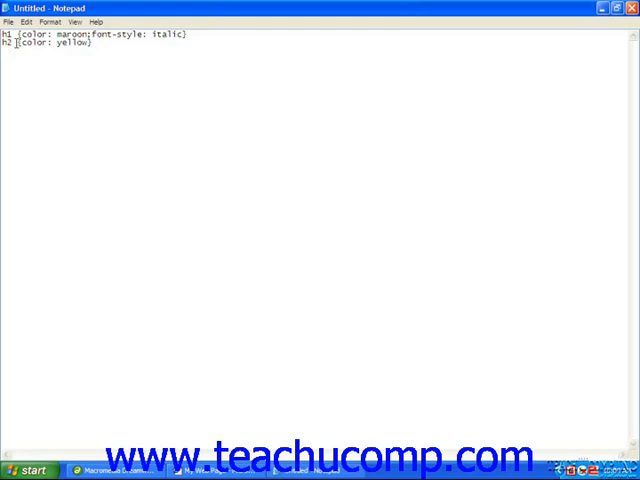
- Save the stylesheet with both rules as mycss.css
click(10, 22)
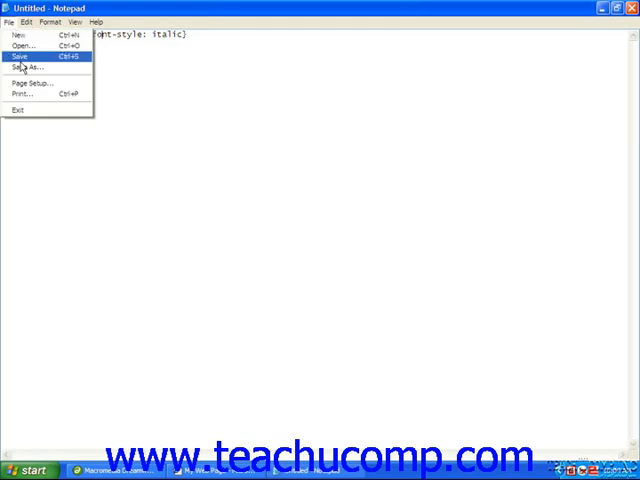
click(28, 68)
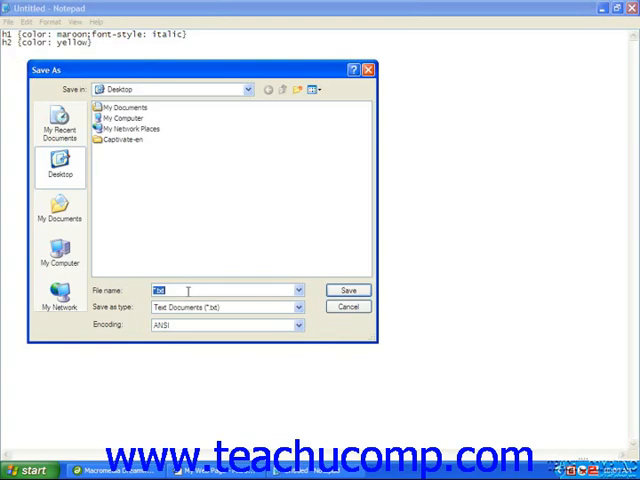
text(my)
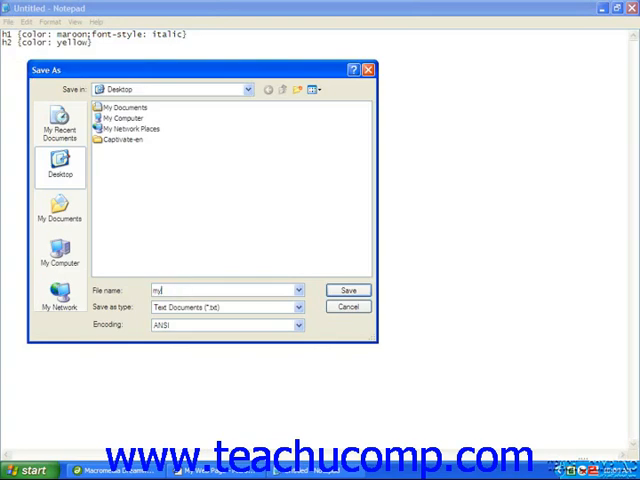
text(css)
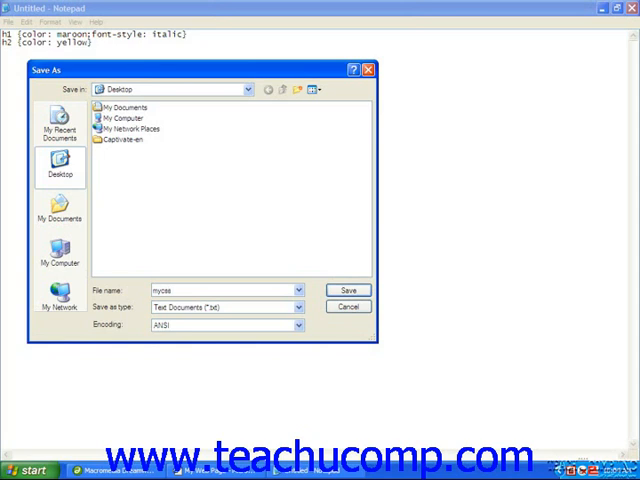
text(.c)
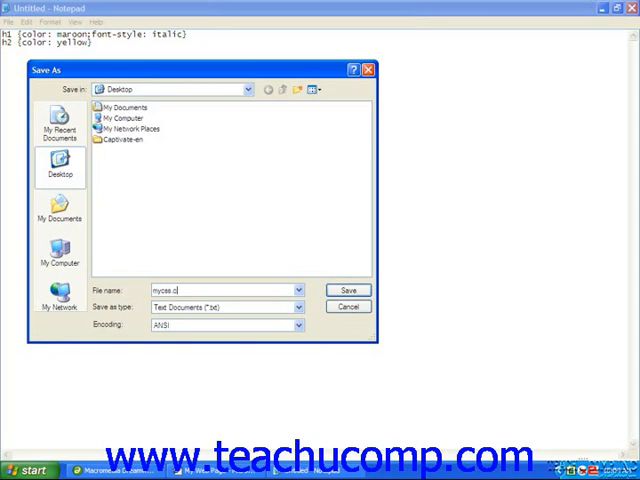
text(ss)
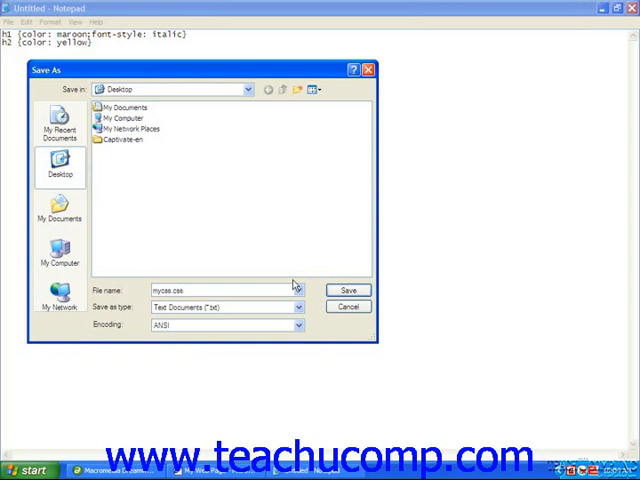
click(348, 290)
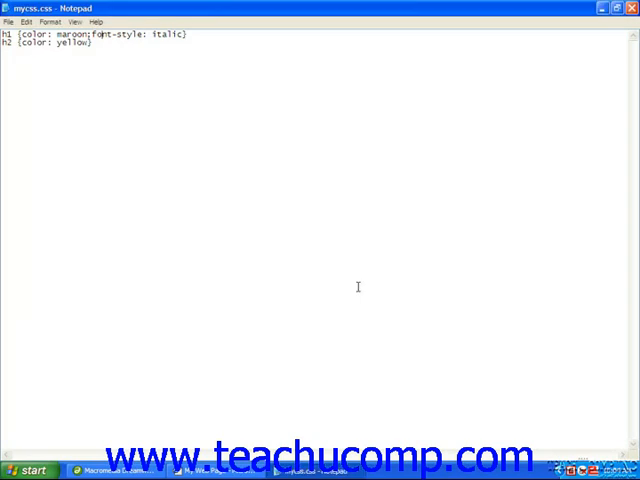